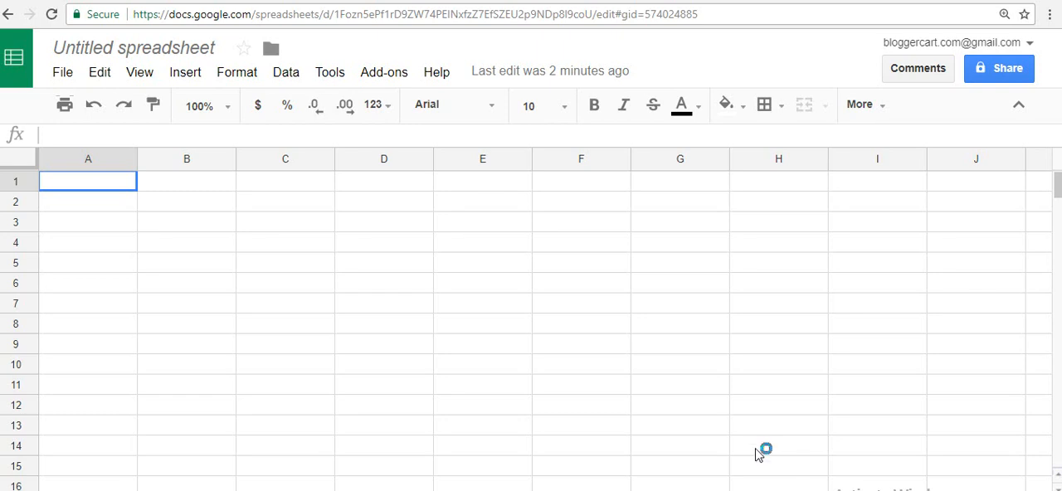
{"action": "mouse_move", "coordinate": [757, 449]}
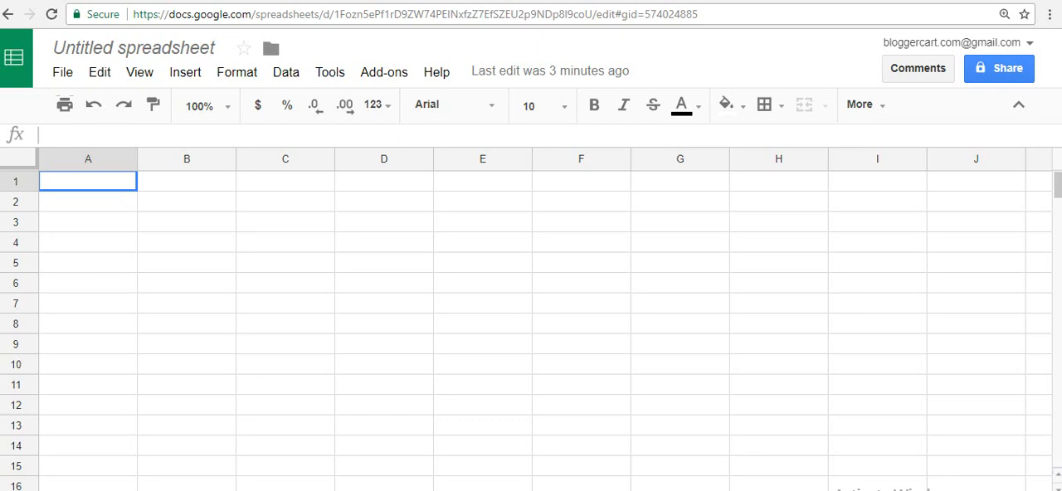
{"action": "mouse_move", "coordinate": [412, 326]}
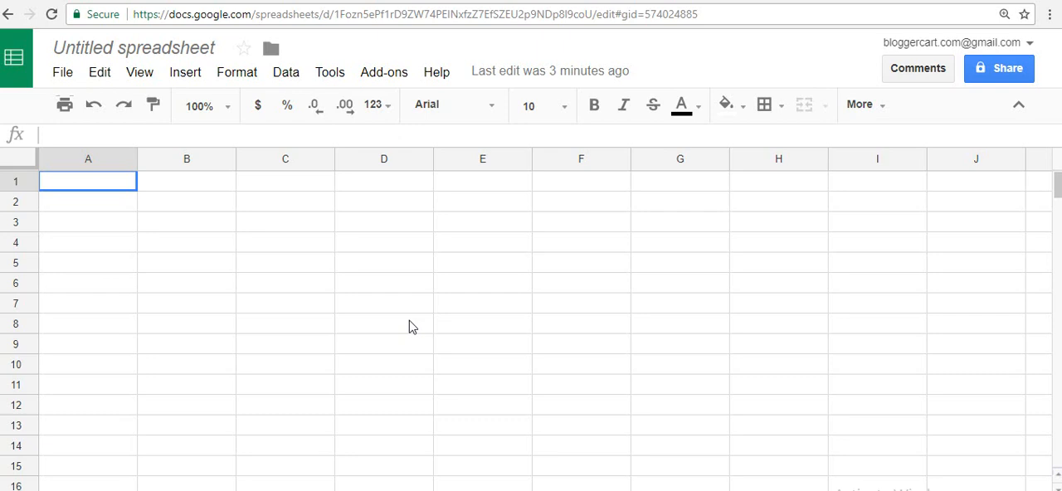
- Select cell C4 and insert a new blank drawing from the Insert menu
{"action": "left_click", "coordinate": [285, 241]}
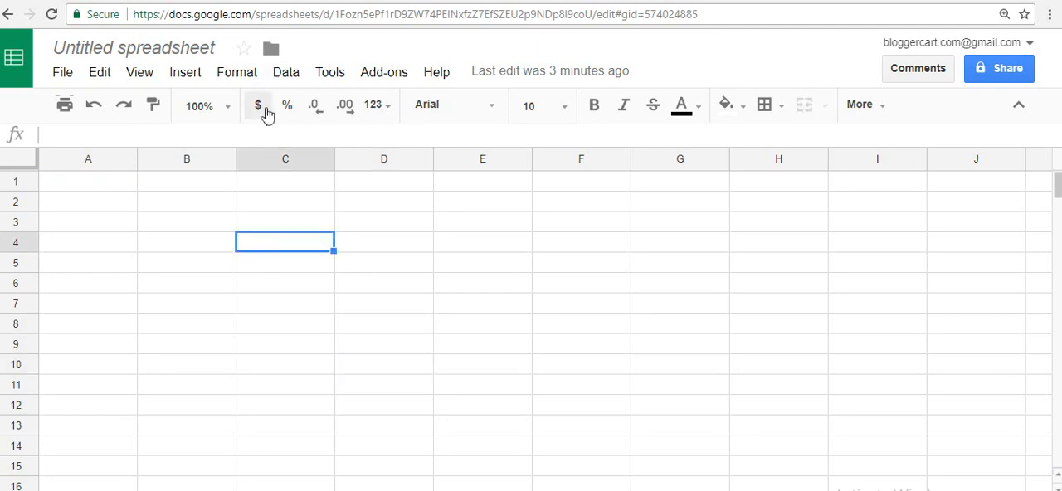
{"action": "mouse_move", "coordinate": [185, 72]}
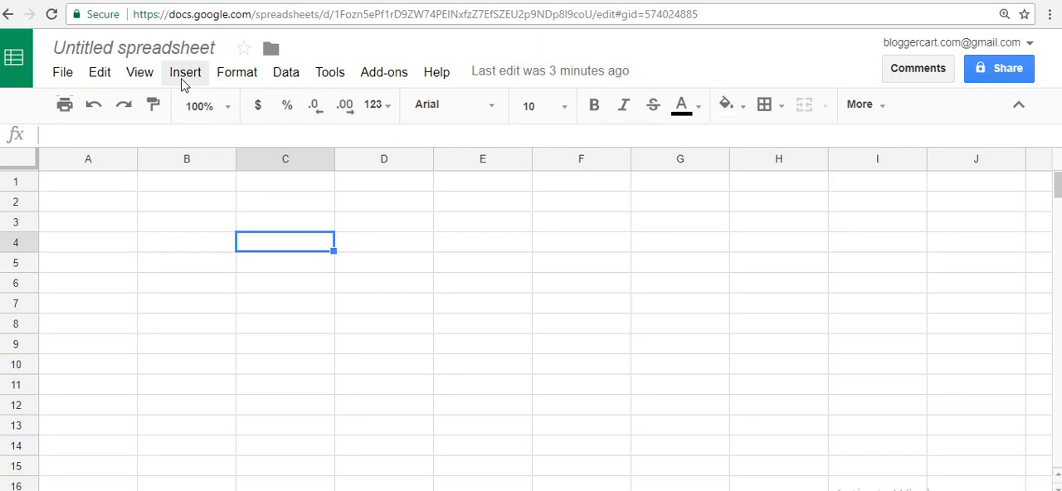
{"action": "left_click", "coordinate": [185, 72]}
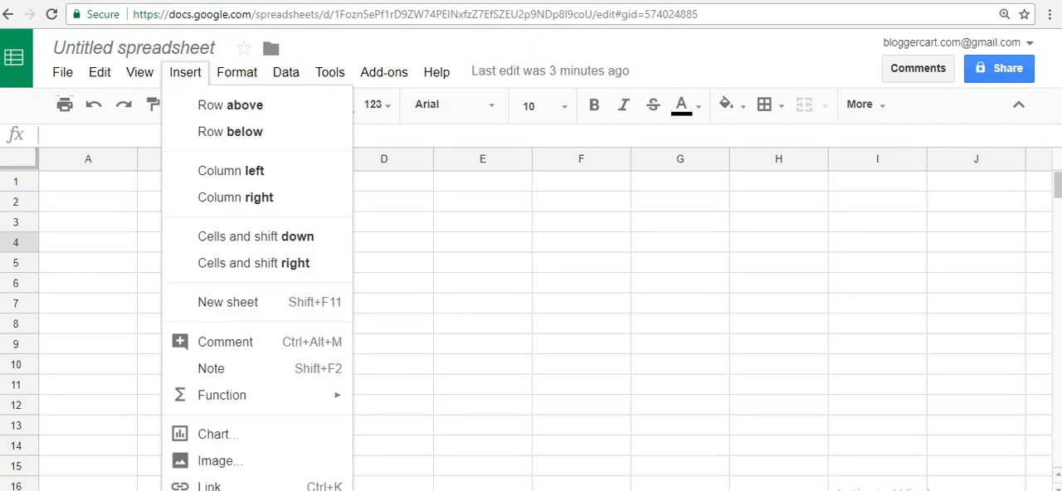
{"action": "left_click", "coordinate": [224, 485]}
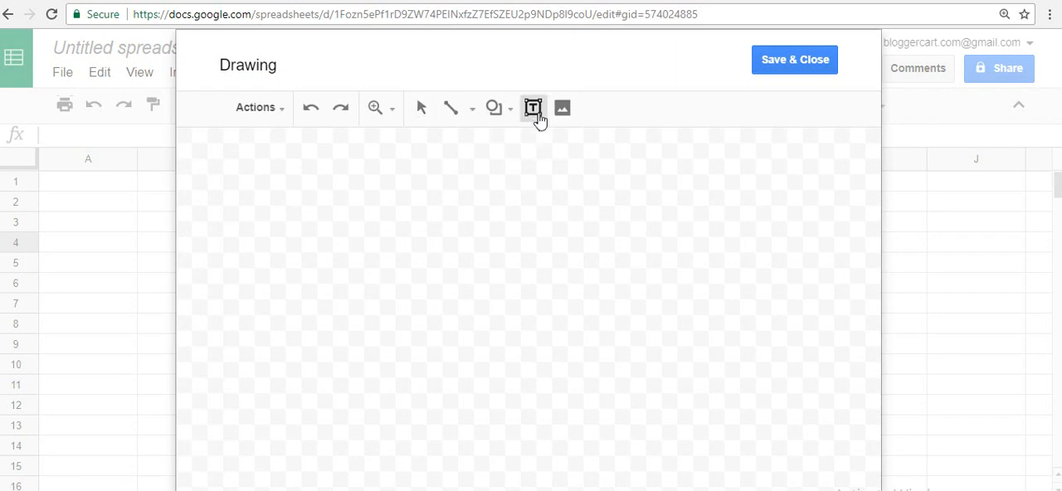
- Add a text box reading 'Vertical Text' and rotate it to a steep diagonal
{"action": "left_click", "coordinate": [532, 107]}
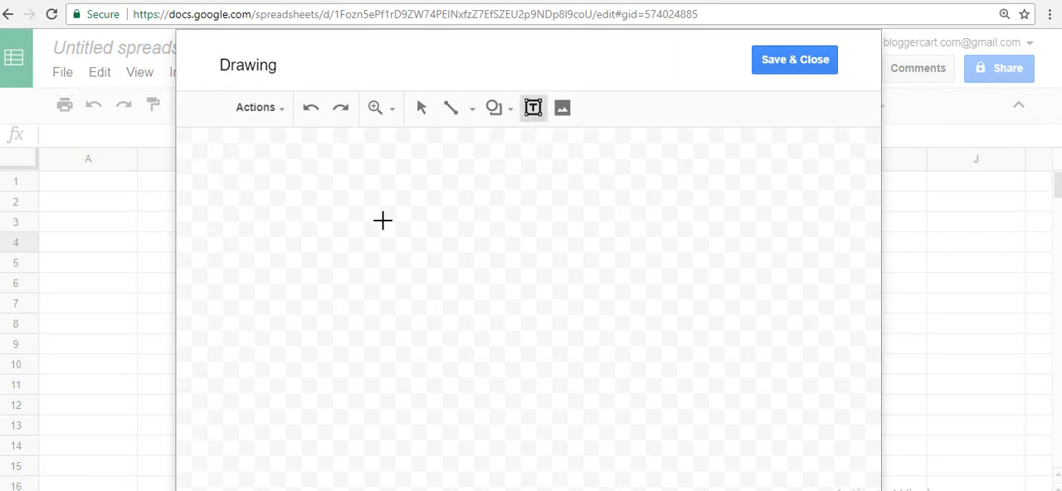
{"action": "mouse_move", "coordinate": [288, 258]}
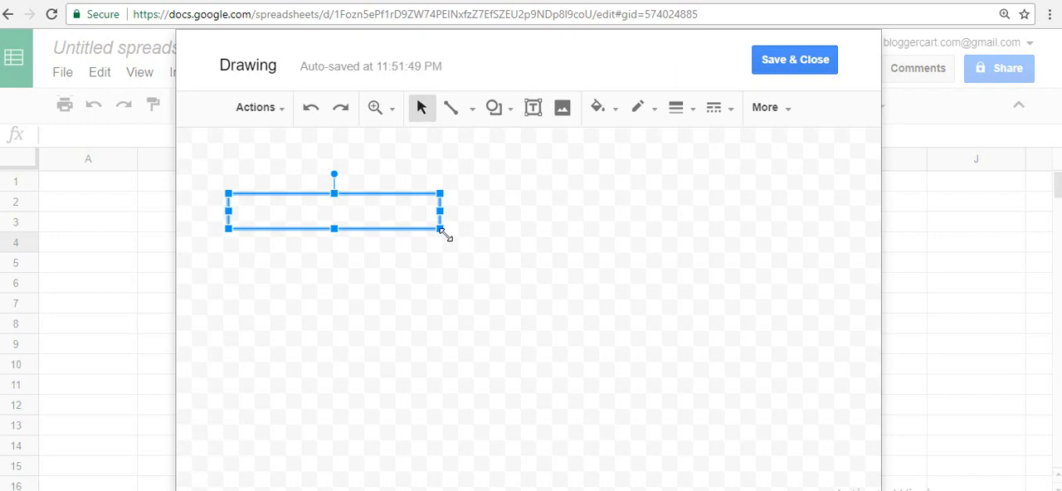
{"action": "type", "text": "Vertical T"}
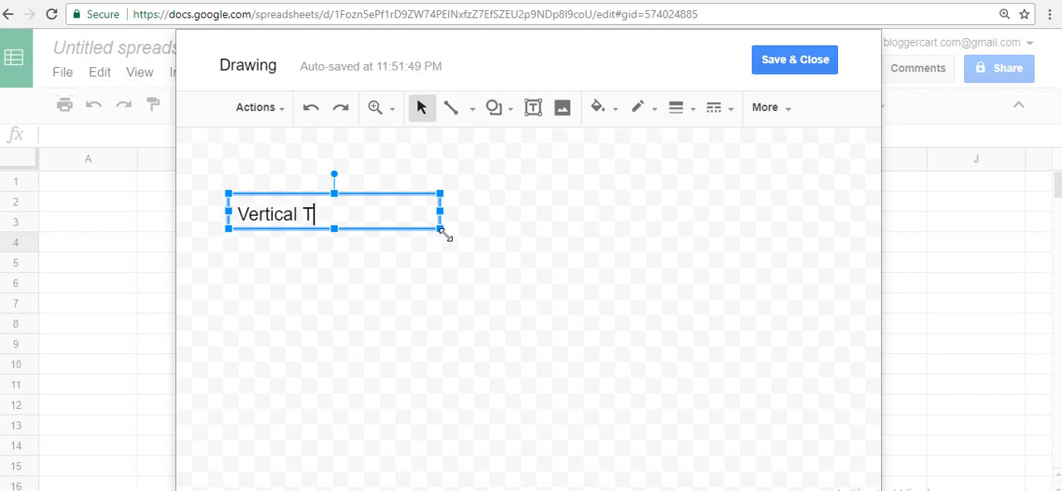
{"action": "type", "text": "ext"}
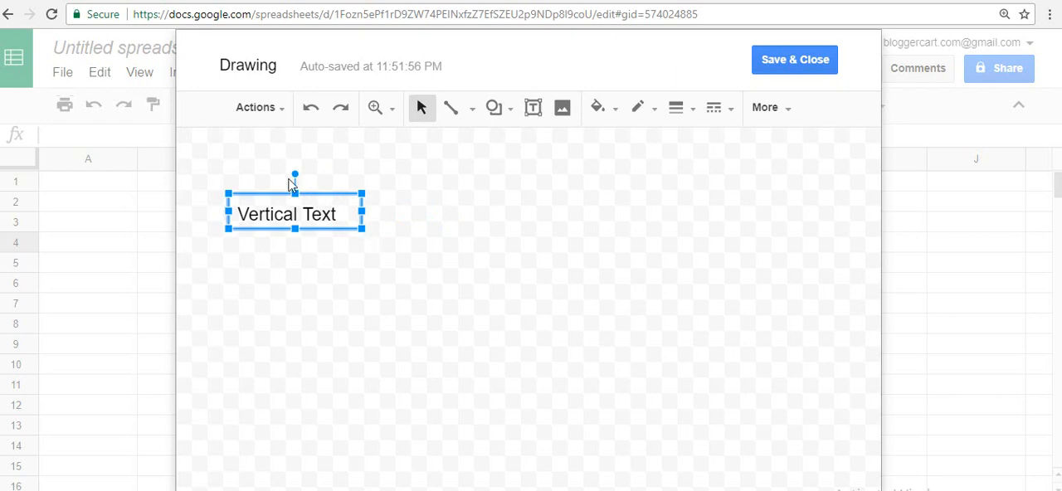
{"action": "left_click_drag", "start_coordinate": [295, 174], "coordinate": [324, 158]}
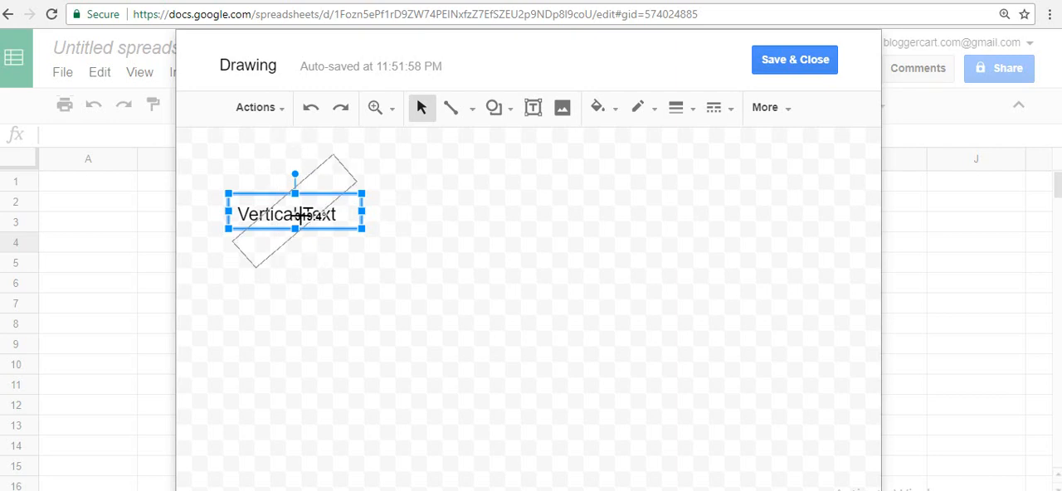
{"action": "left_click_drag", "start_coordinate": [294, 174], "coordinate": [332, 155]}
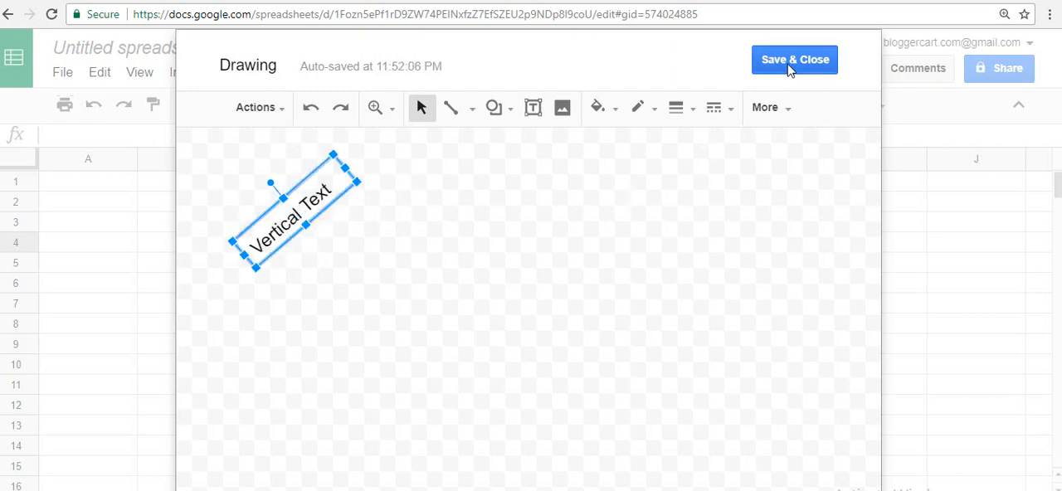
- Save the tilted drawing to the sheet and move it over column B
{"action": "left_click", "coordinate": [794, 60]}
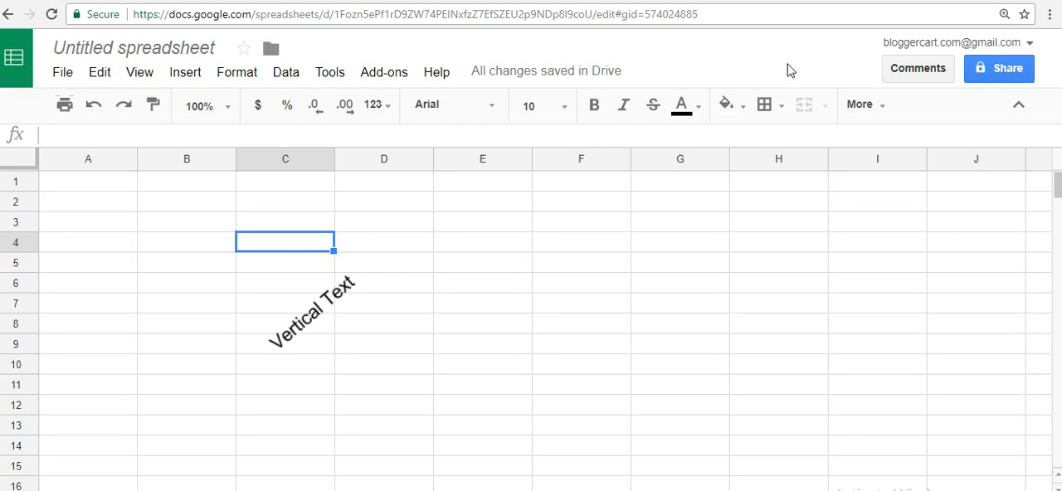
{"action": "mouse_move", "coordinate": [720, 180]}
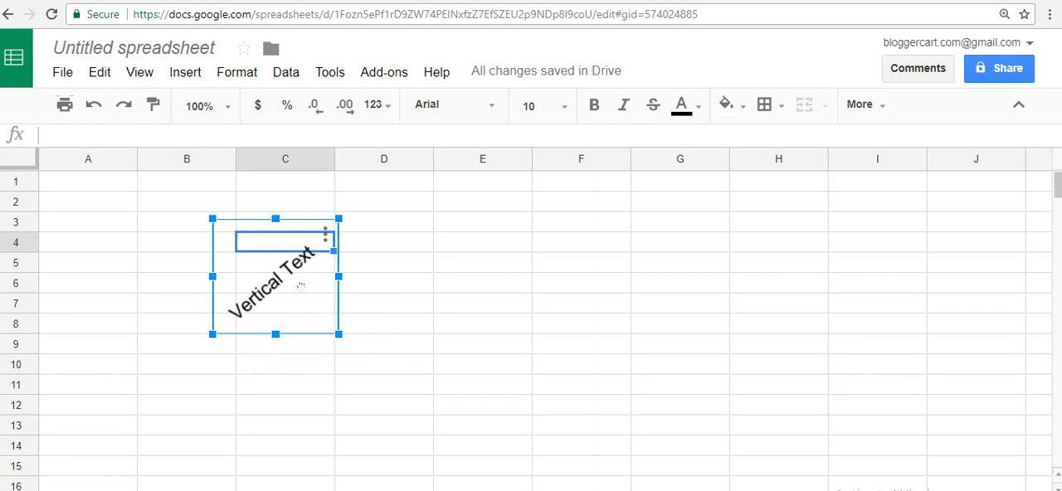
{"action": "left_click_drag", "start_coordinate": [276, 276], "coordinate": [199, 234]}
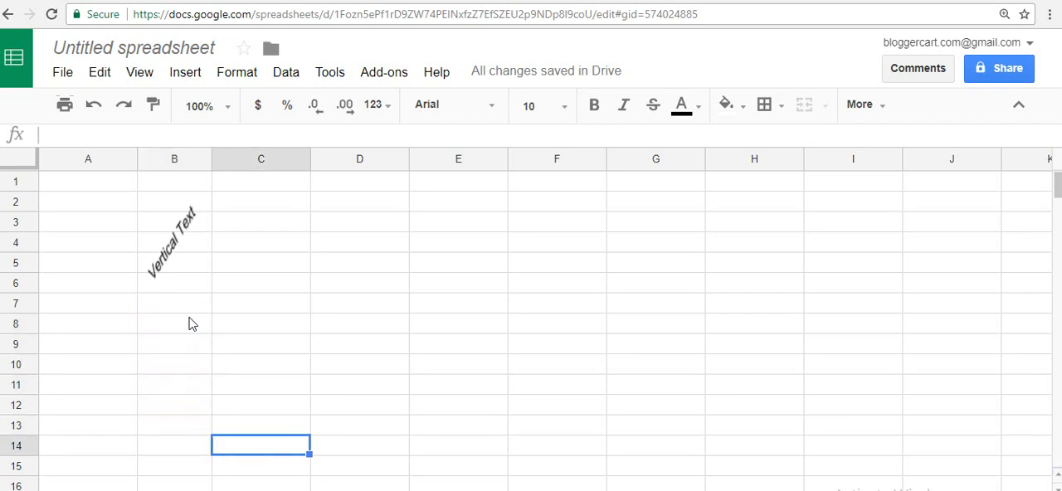
{"action": "scroll", "scroll_direction": "down", "scroll_amount": 3}
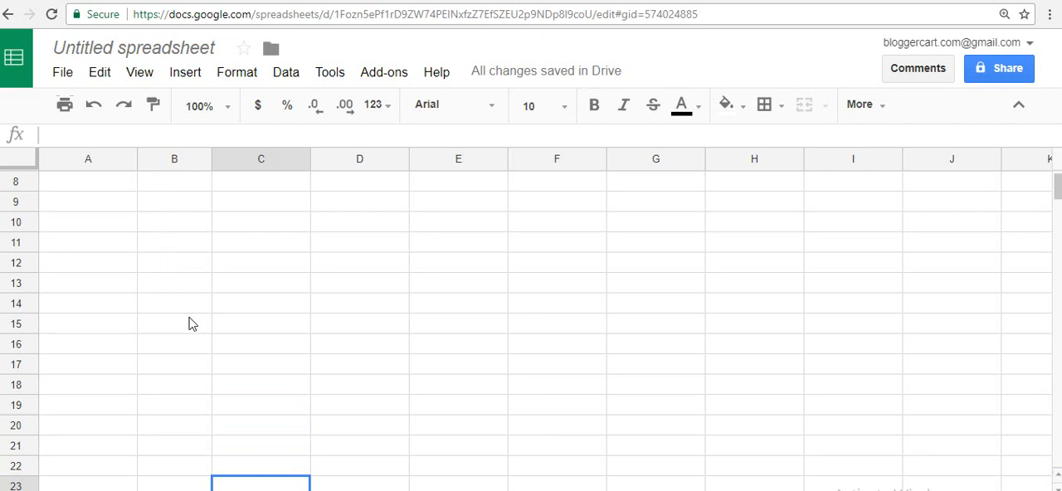
- In D4, start a REGEXREPLACE formula on the text "name"
{"action": "scroll", "scroll_direction": "down", "scroll_amount": 3}
{"action": "type", "text": "="}
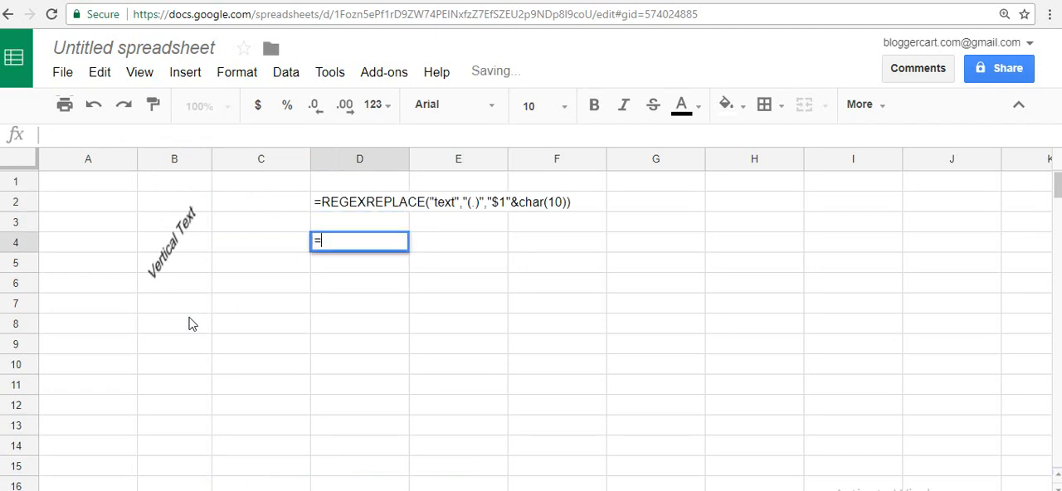
{"action": "type", "text": "re"}
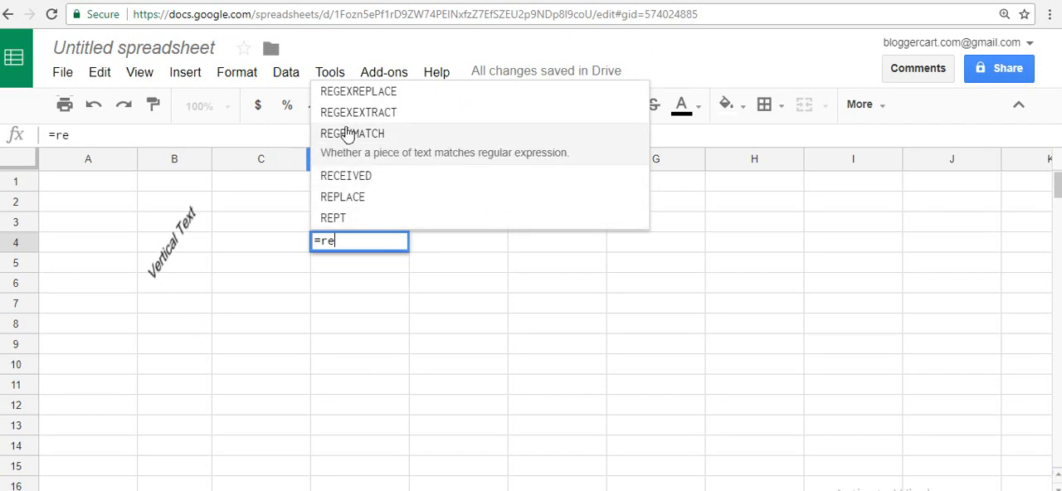
{"action": "left_click", "coordinate": [358, 91]}
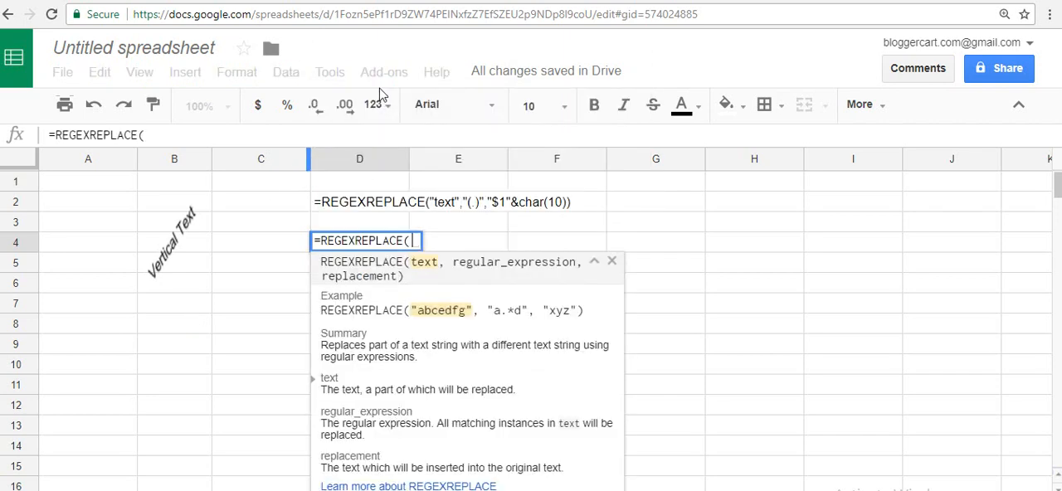
{"action": "type", "text": "\""}
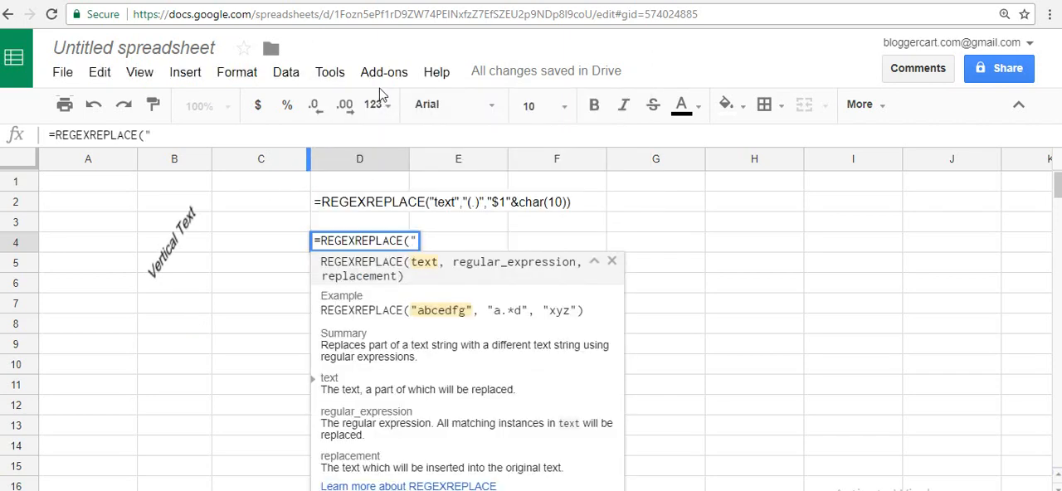
{"action": "type", "text": "name"}
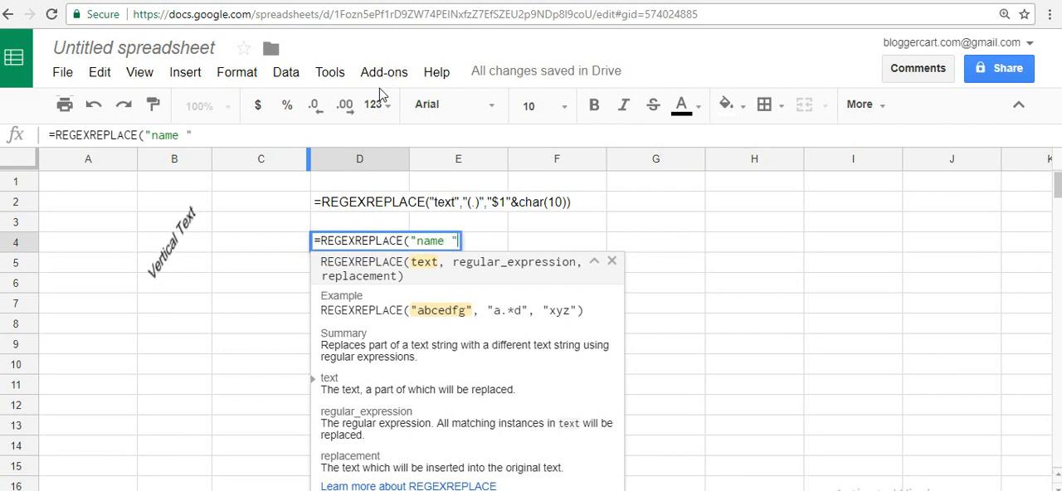
{"action": "type", "text": ","}
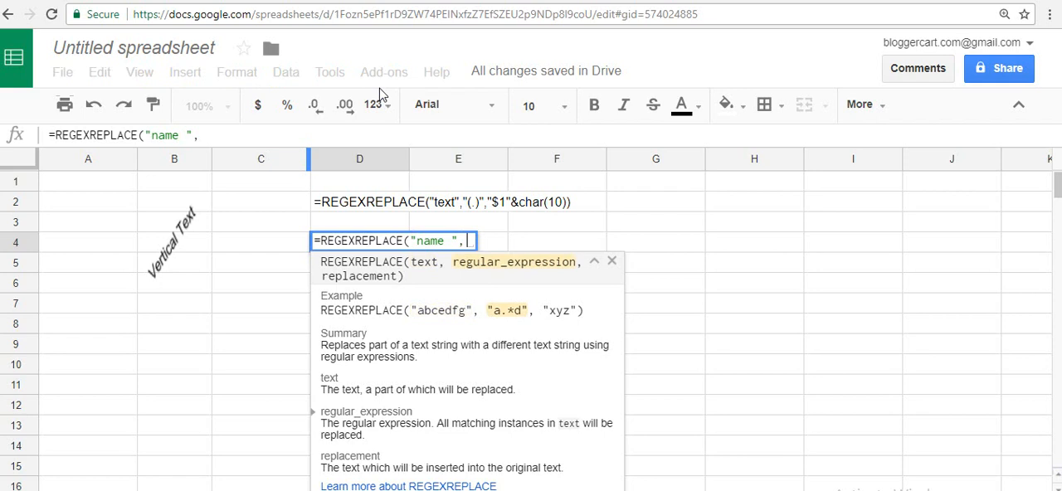
{"action": "type", "text": "\""}
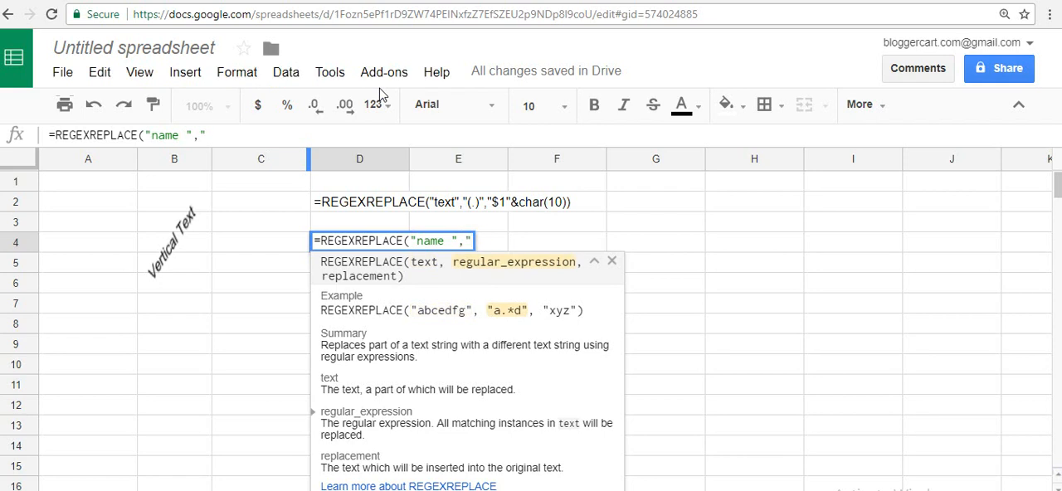
- Finish the formula with pattern "(.)" and replacement "$1"&char(10), stacking letters
{"action": "type", "text": "(.)\""}
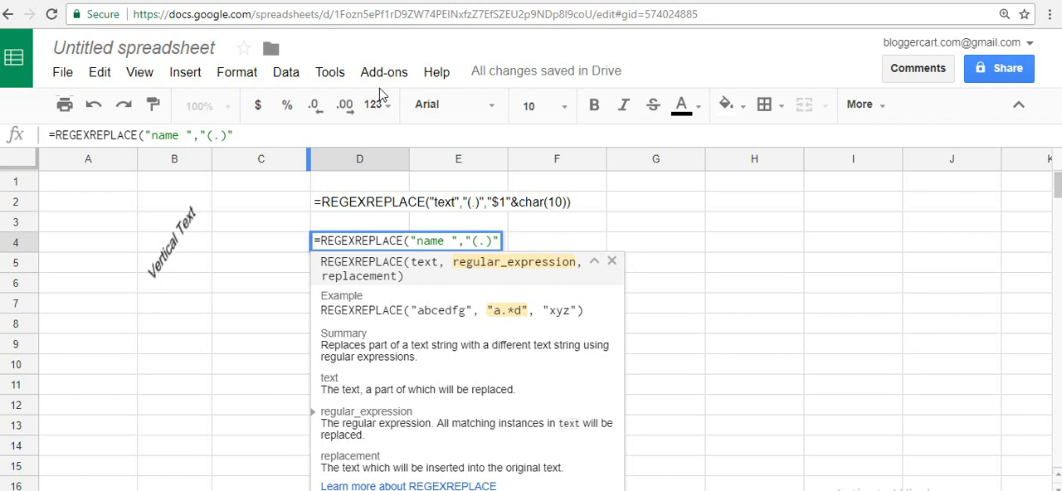
{"action": "type", "text": ","}
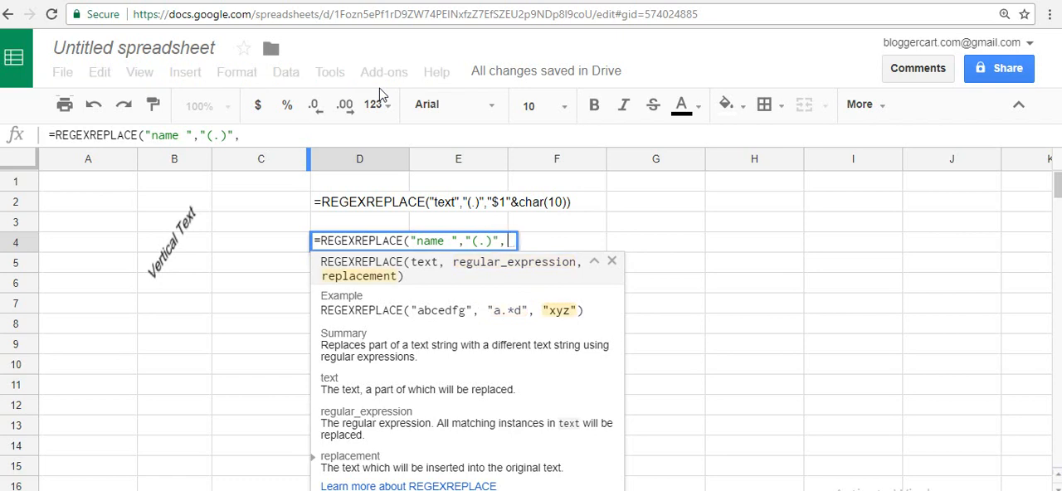
{"action": "type", "text": "\"$"}
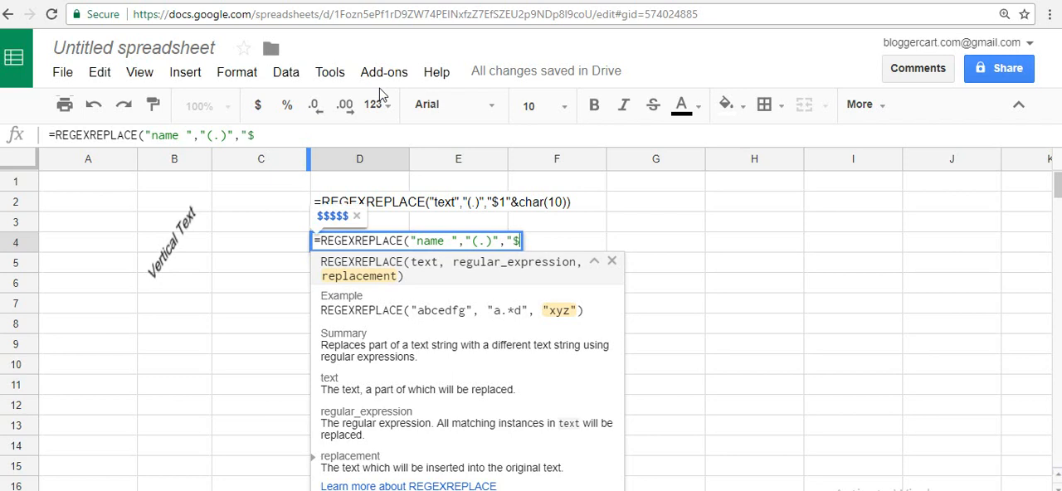
{"action": "type", "text": "$1"}
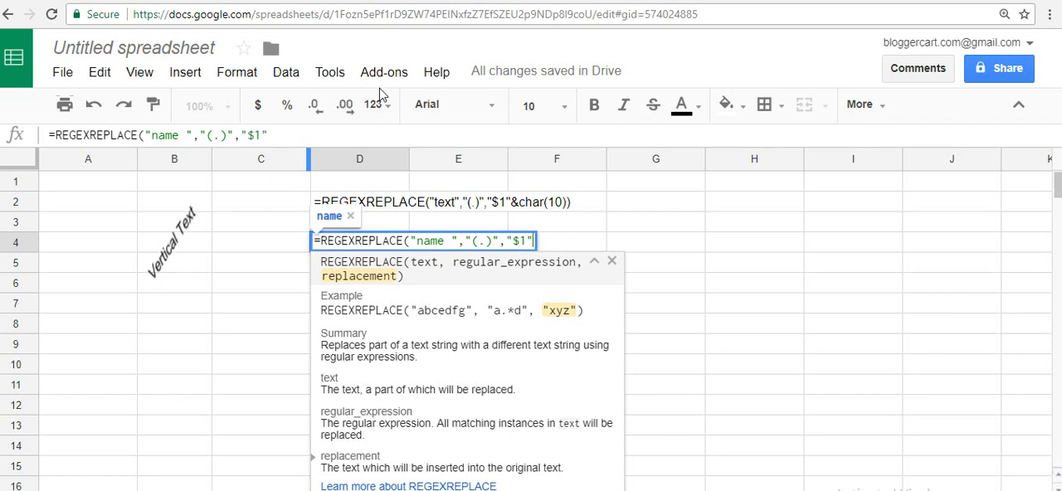
{"action": "type", "text": "&"}
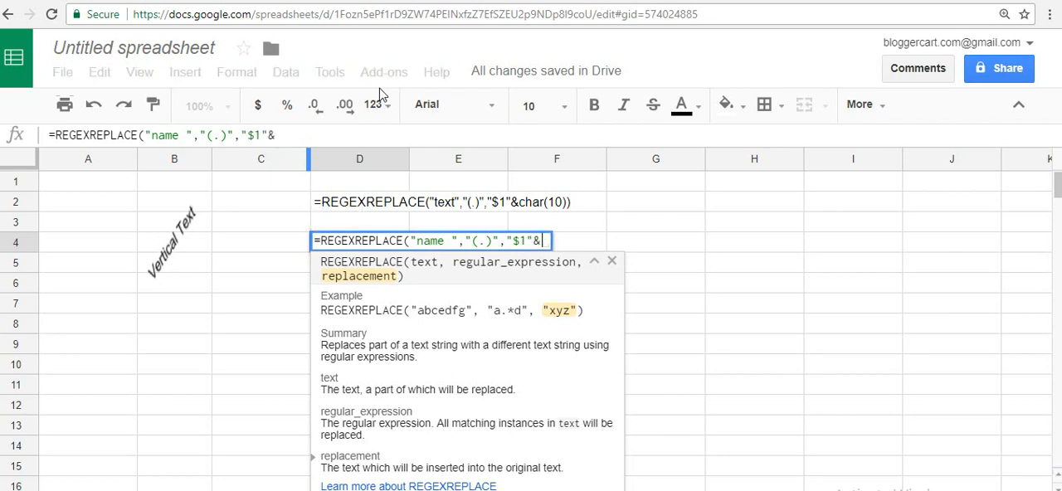
{"action": "type", "text": "char"}
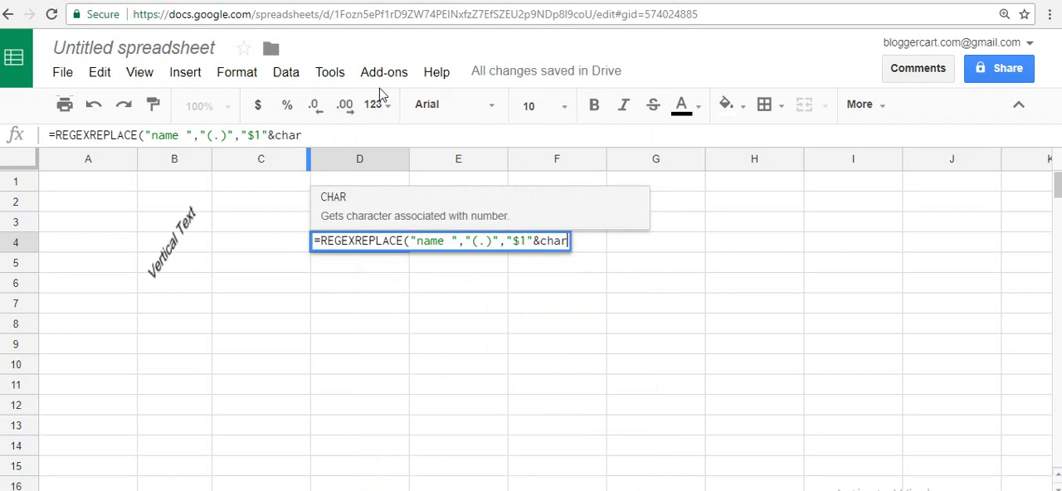
{"action": "type", "text": "(10"}
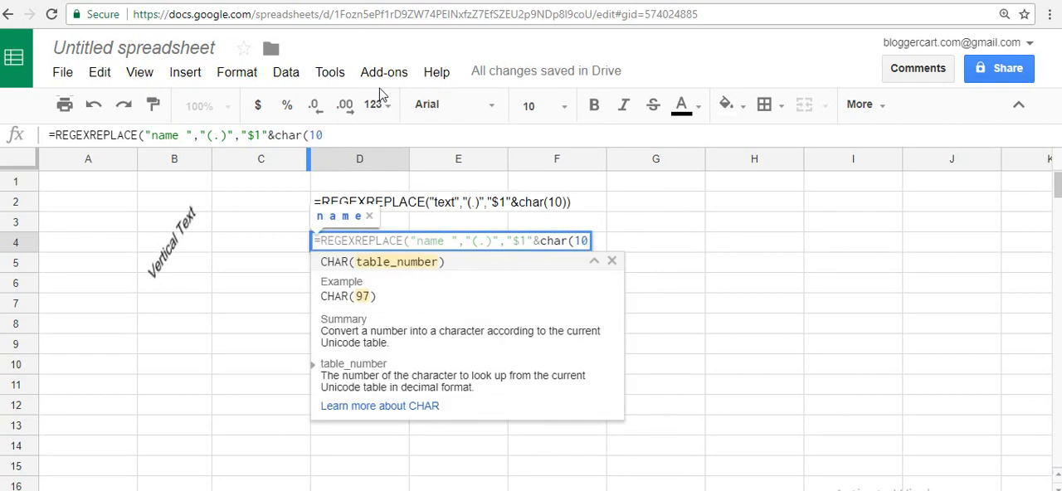
{"action": "key", "text": "enter"}
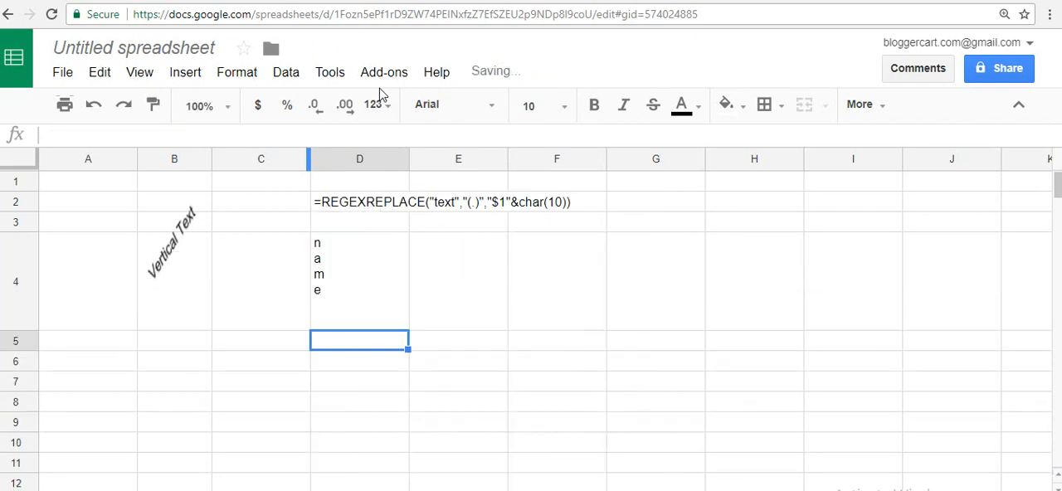
- Select D4 and place the cursor on the quoted word in the formula bar
{"action": "left_click", "coordinate": [359, 281]}
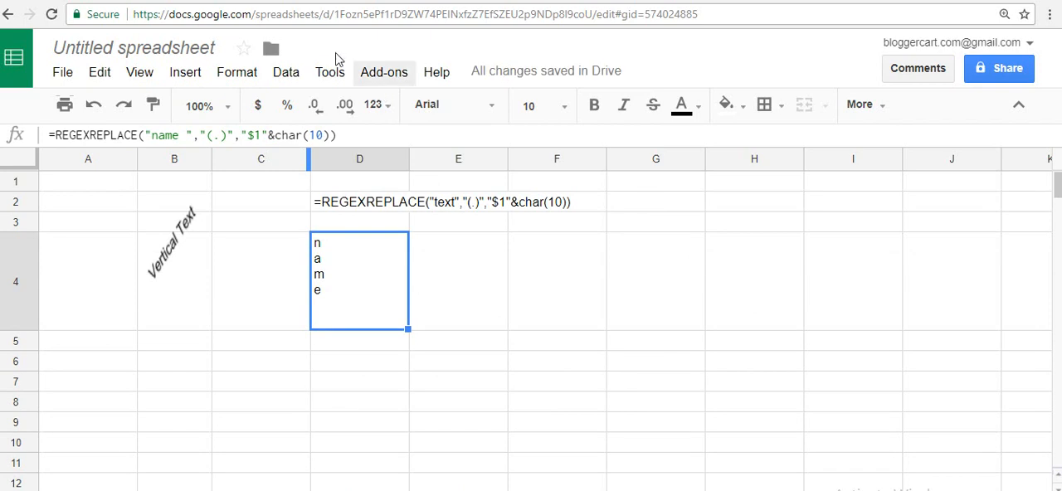
{"action": "mouse_move", "coordinate": [409, 163]}
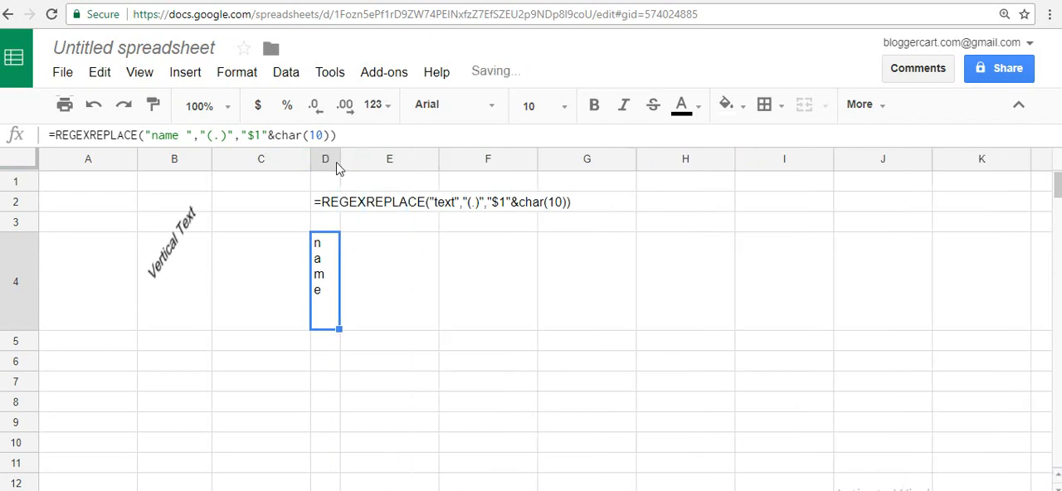
{"action": "left_click", "coordinate": [594, 104]}
{"action": "type", "text": "N"}
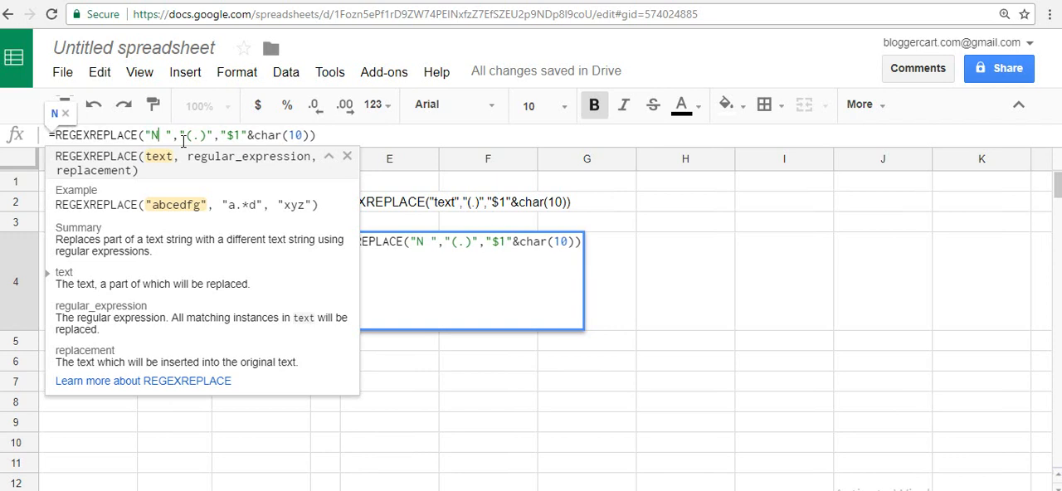
- Change the formula's word to "NAME", confirm, and reselect D4 to verify
{"action": "type", "text": "AME"}
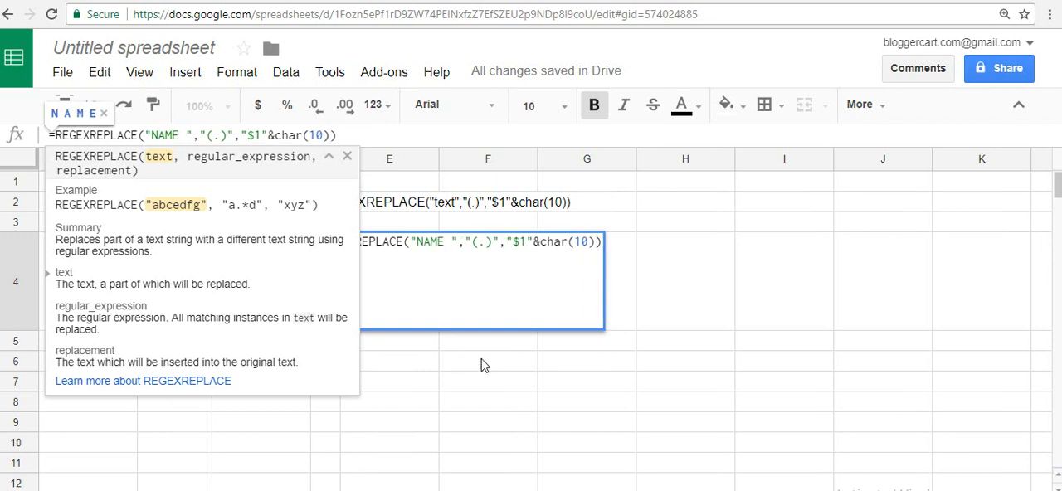
{"action": "key", "text": "enter"}
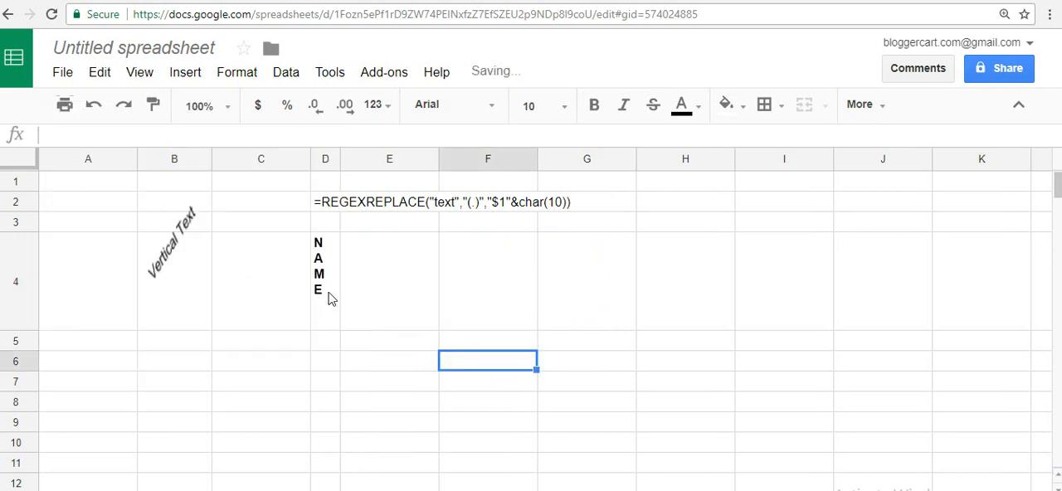
{"action": "left_click", "coordinate": [324, 280]}
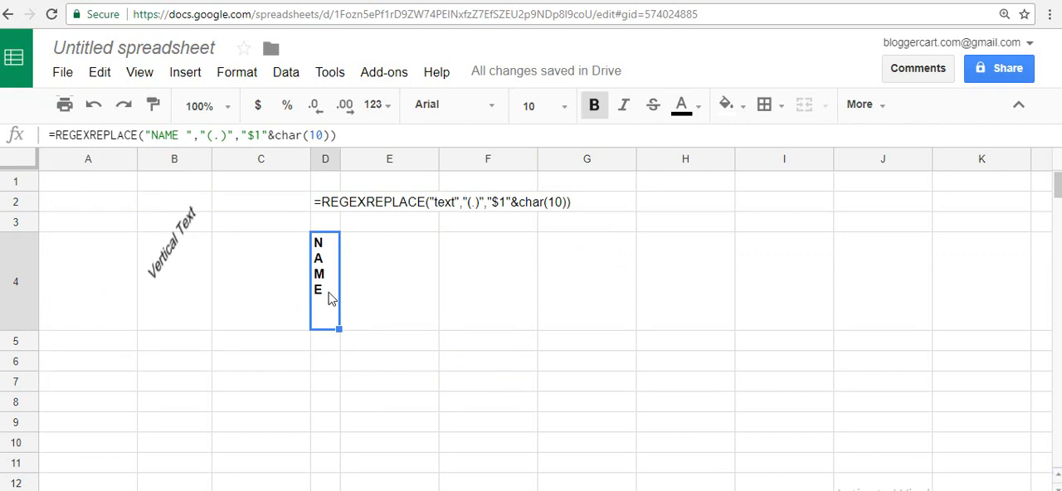
{"action": "mouse_move", "coordinate": [446, 297]}
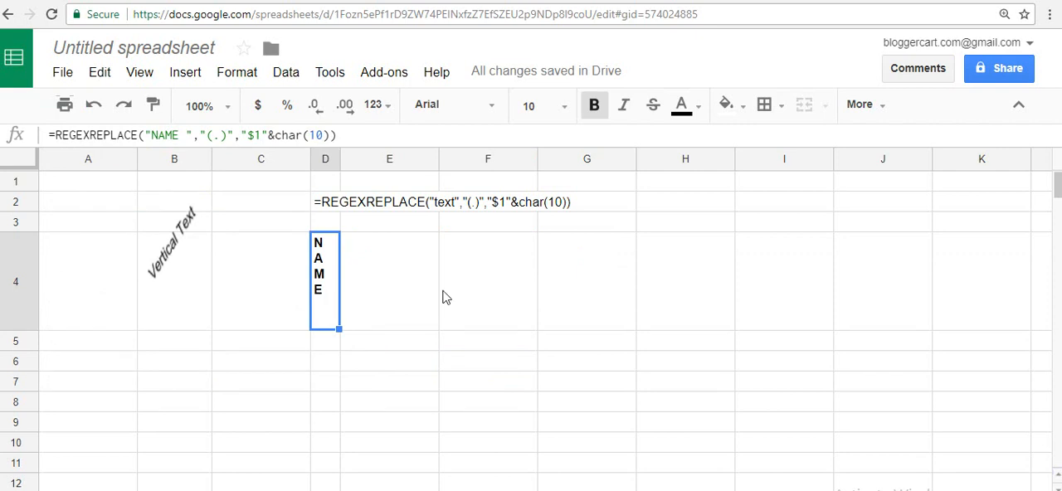
{"action": "mouse_move", "coordinate": [776, 469]}
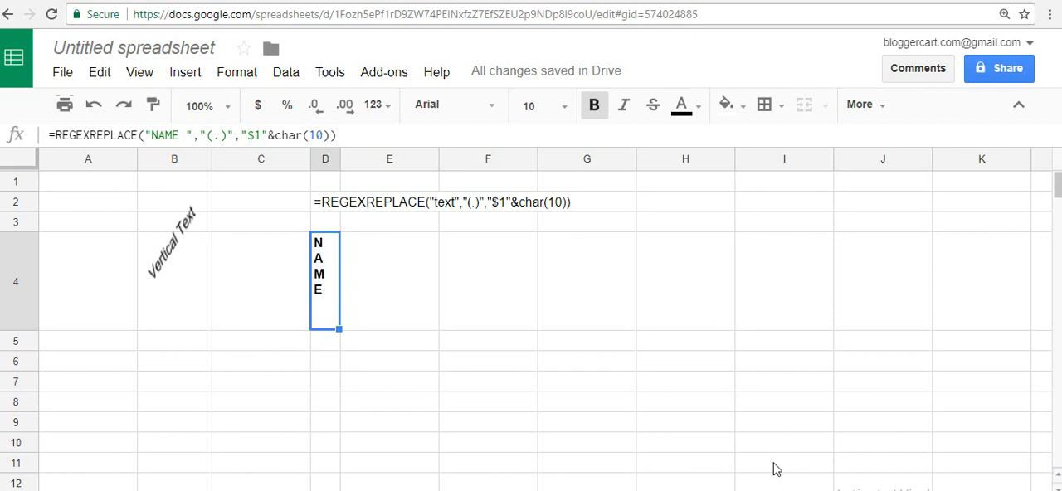